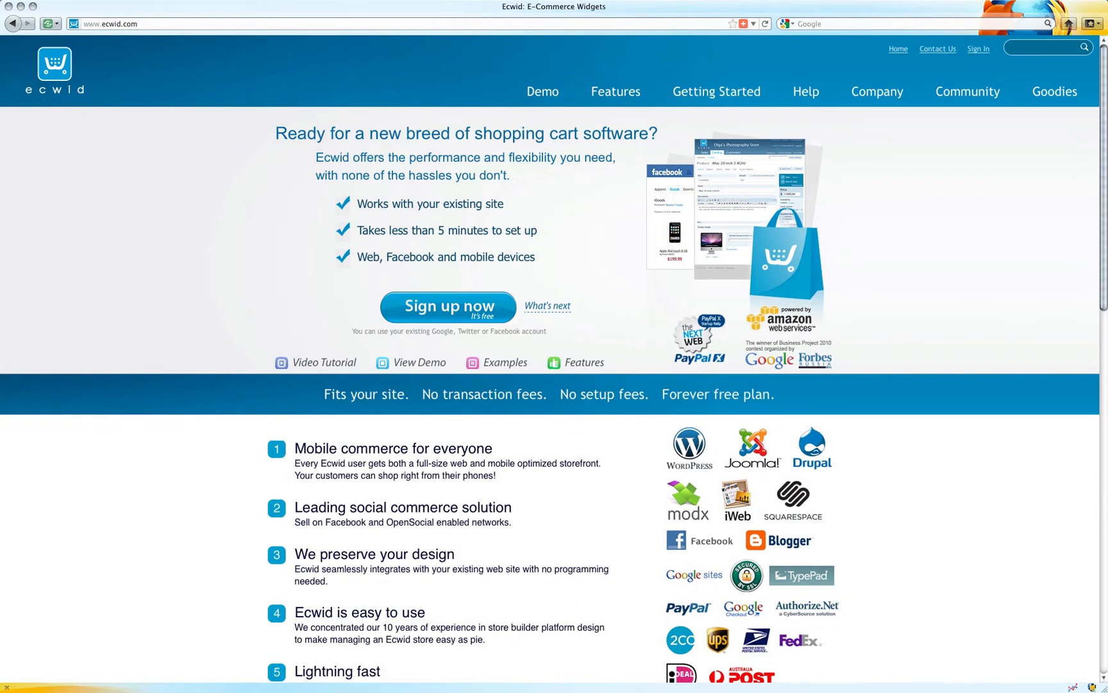
pyautogui.moveTo(286, 231)
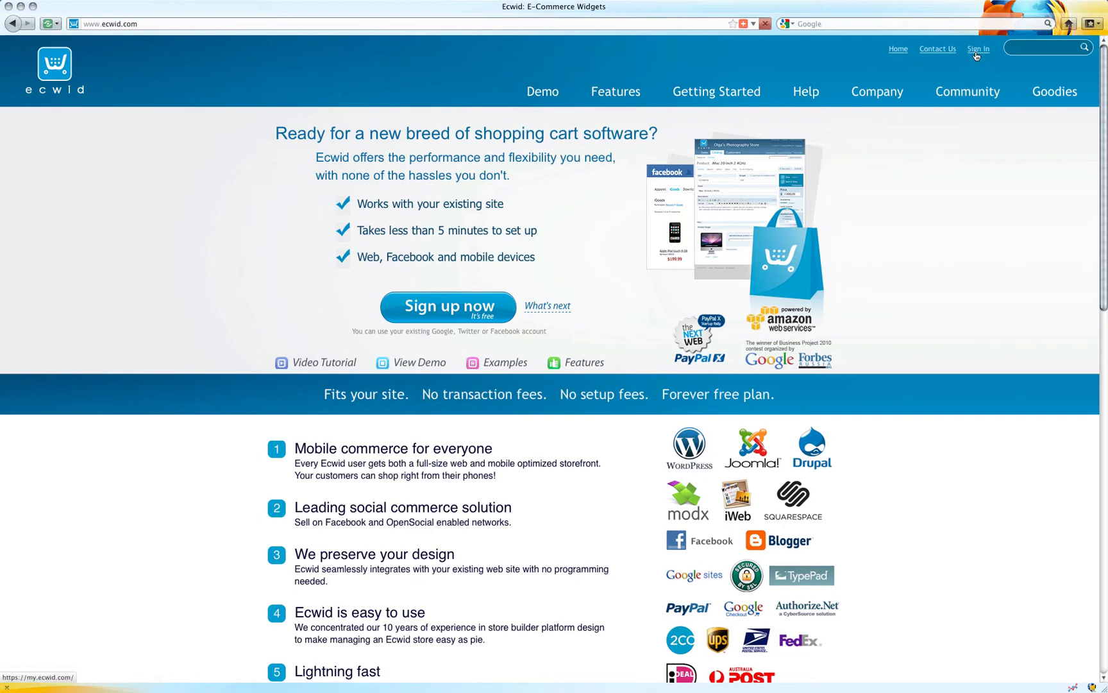
# Step: Sign in with a Google account and open Heartsaver(R) CPR AED from the product list
pyautogui.click(978, 49)
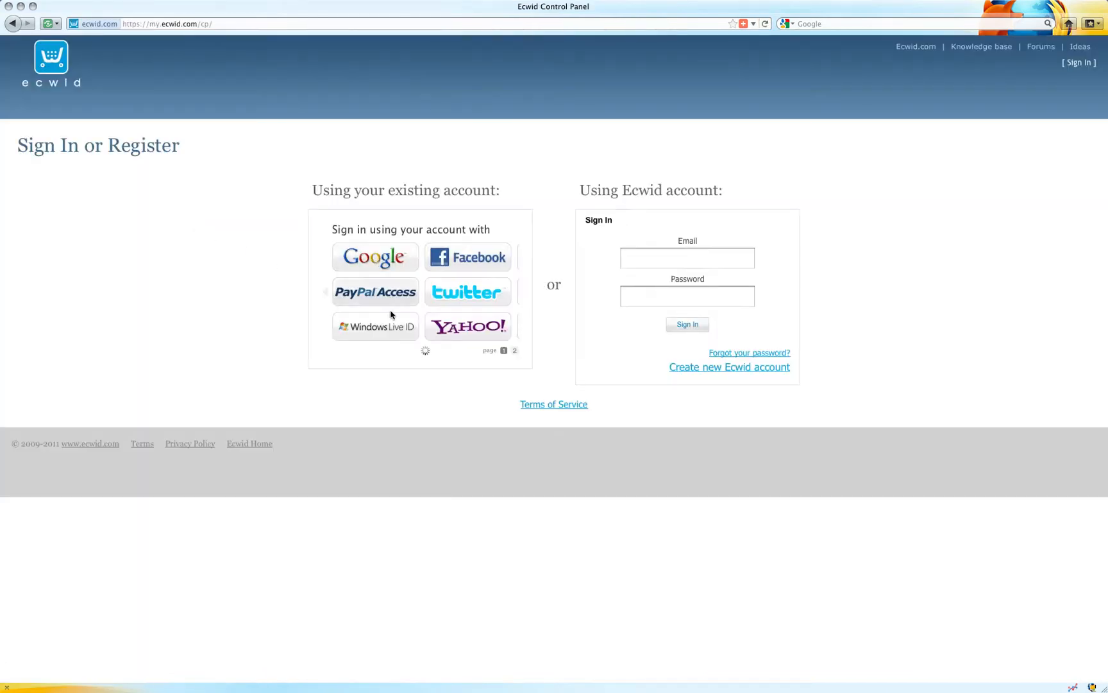
pyautogui.click(375, 256)
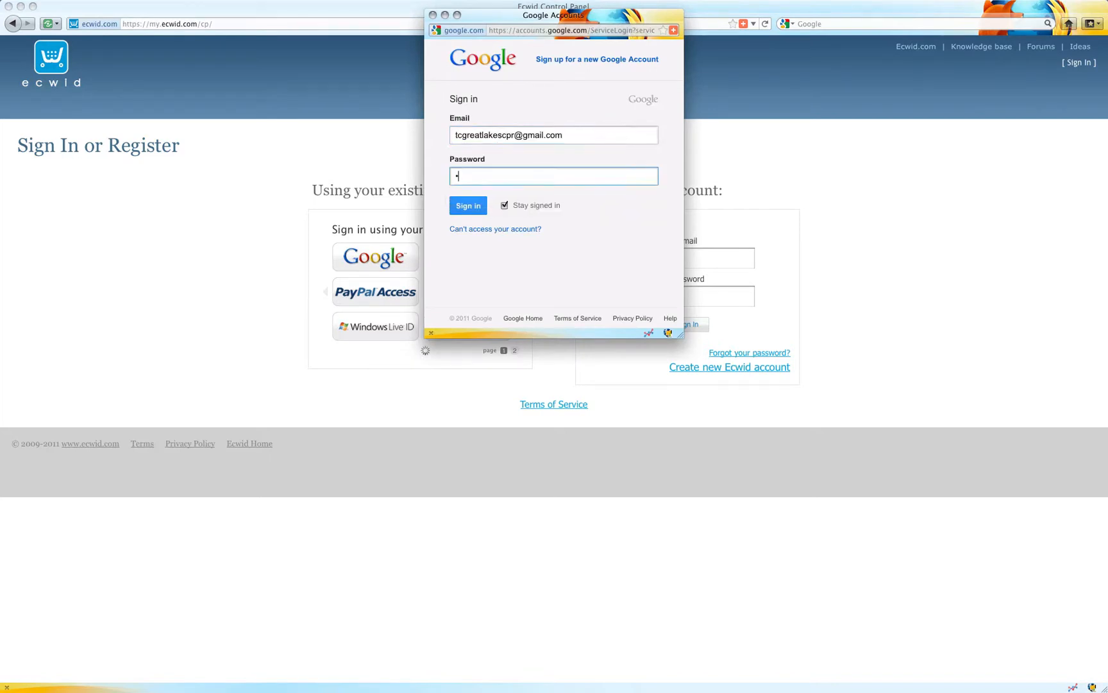
pyautogui.write('password')
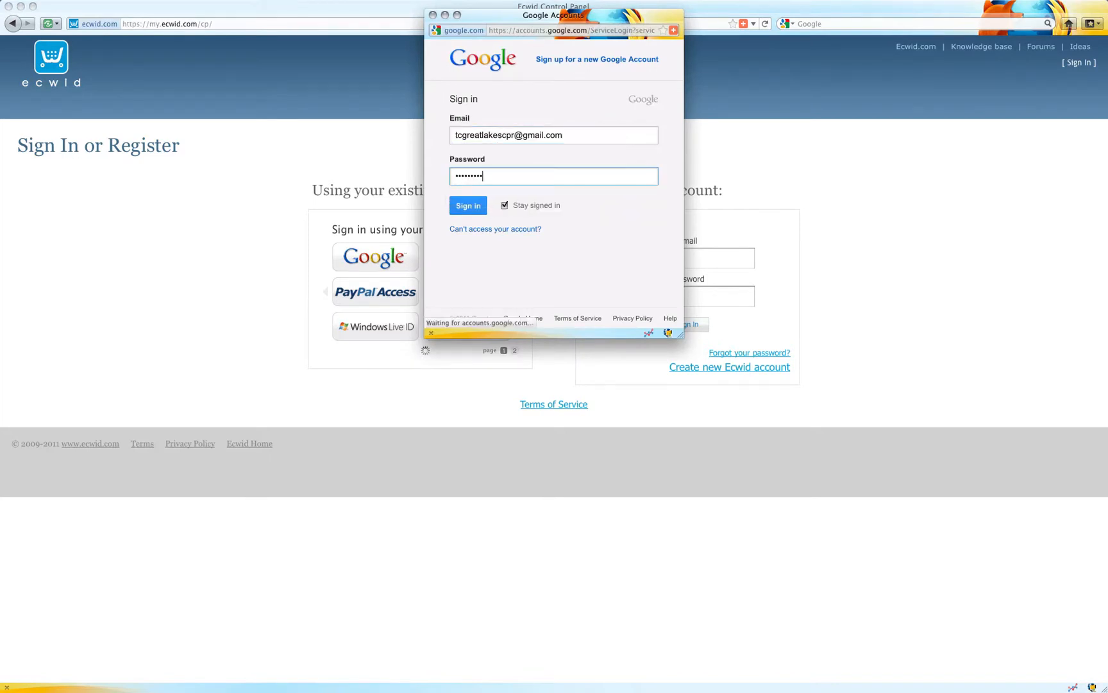
pyautogui.click(467, 206)
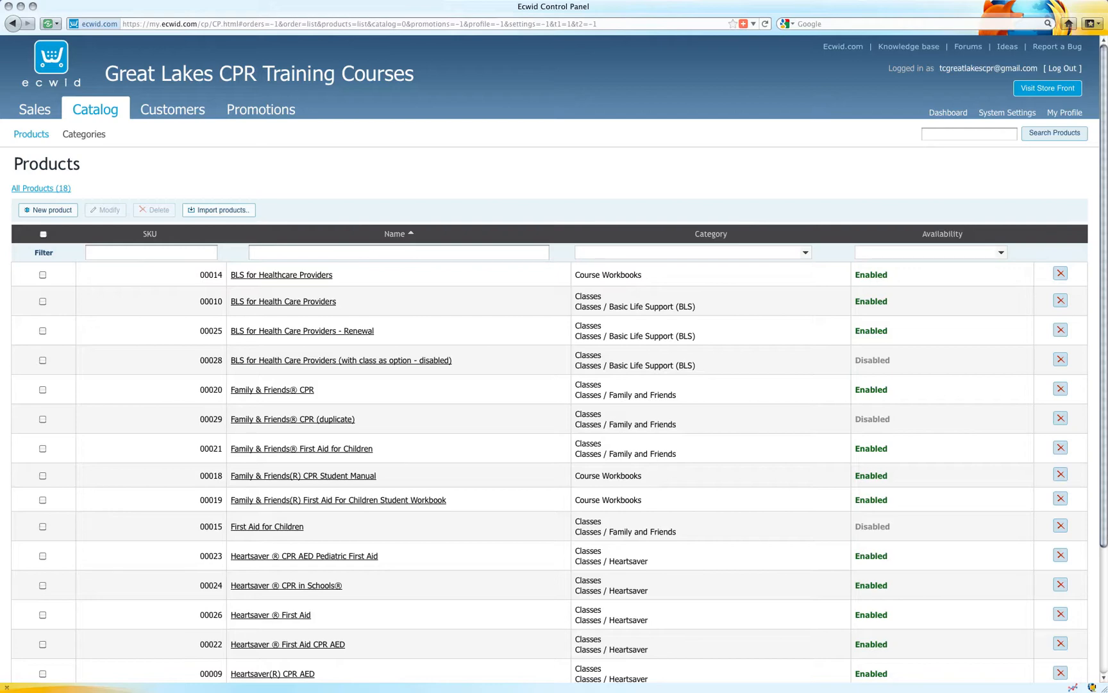
pyautogui.scroll(-3)
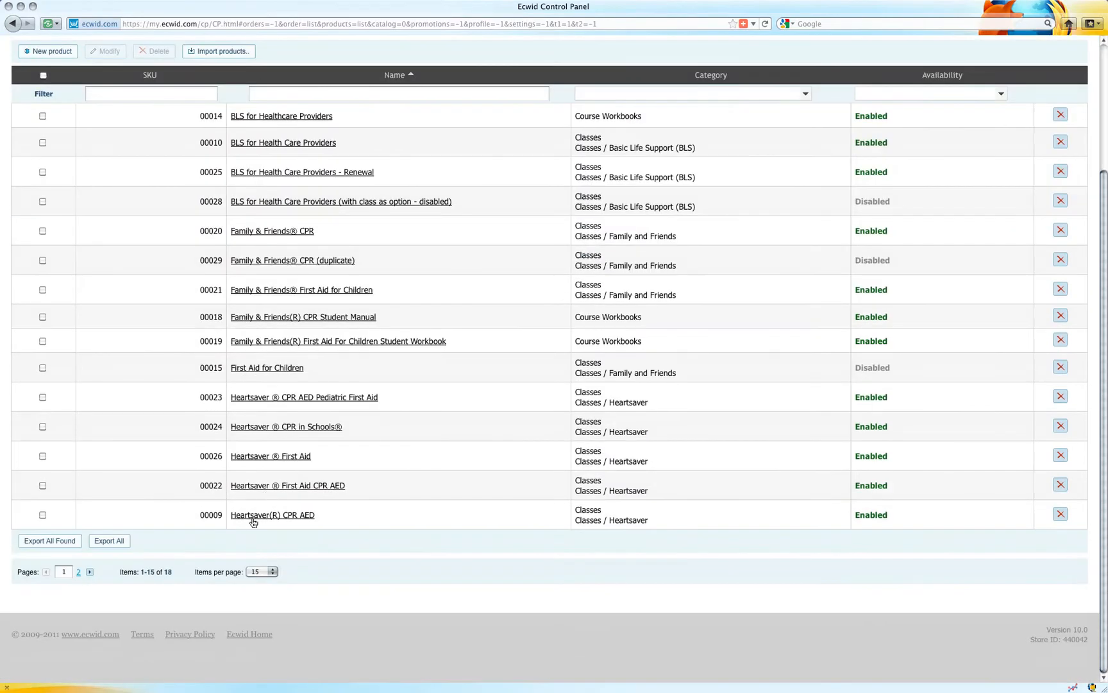
pyautogui.click(272, 514)
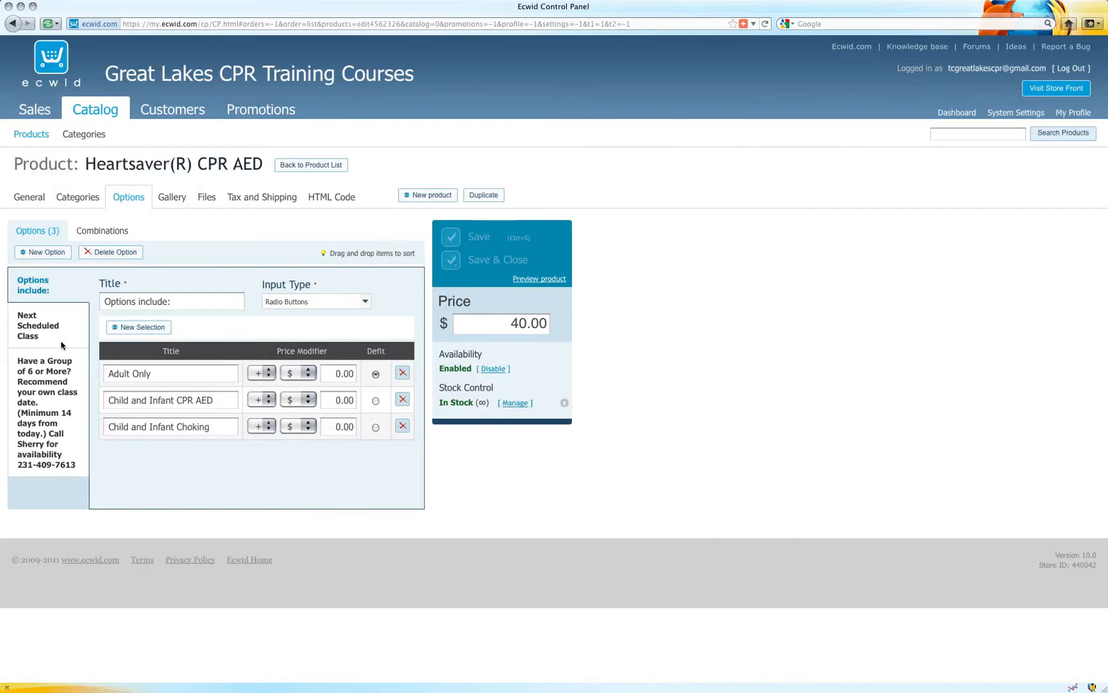
# Step: Delete the Next Scheduled Class option and save and close the product
pyautogui.click(39, 326)
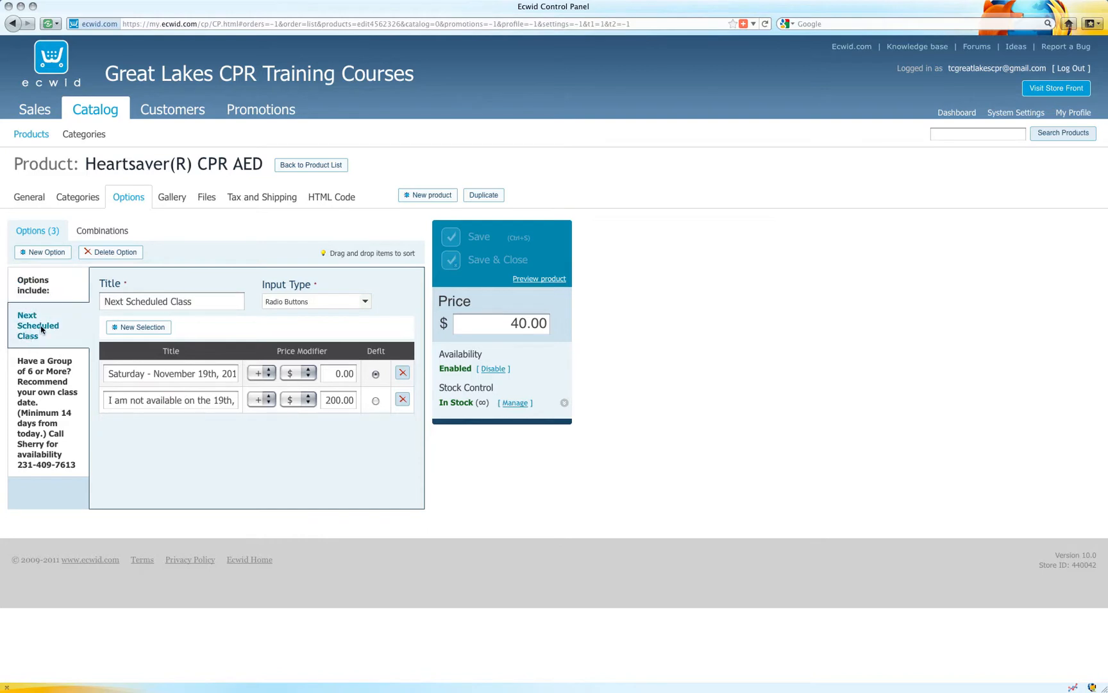
pyautogui.moveTo(70, 333)
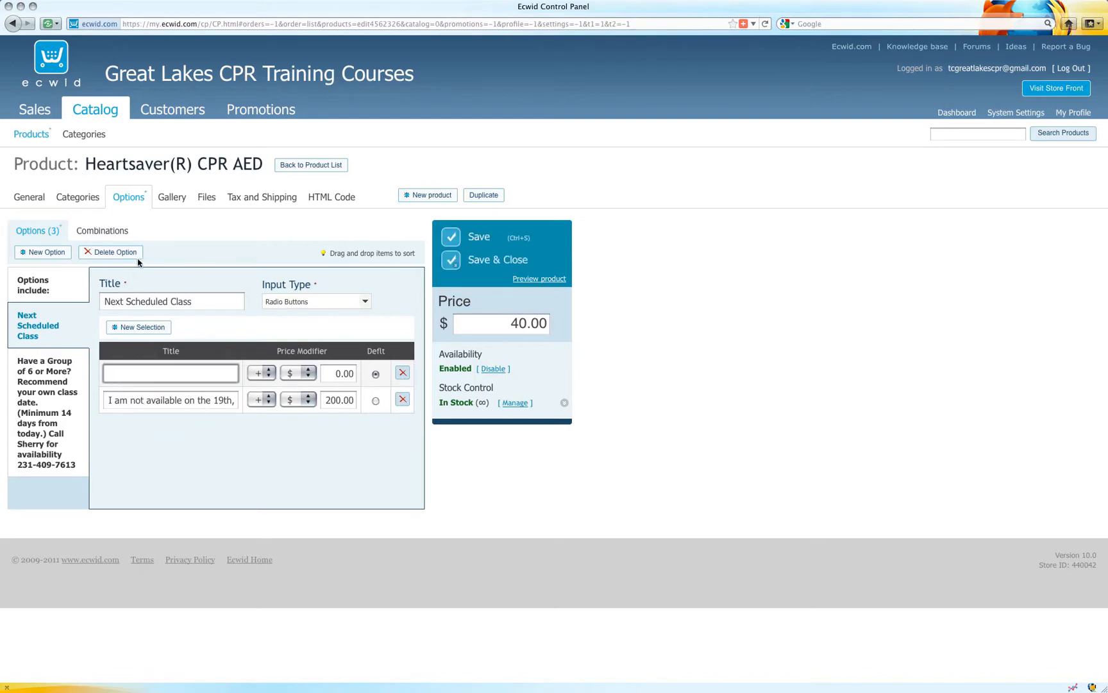
pyautogui.click(110, 252)
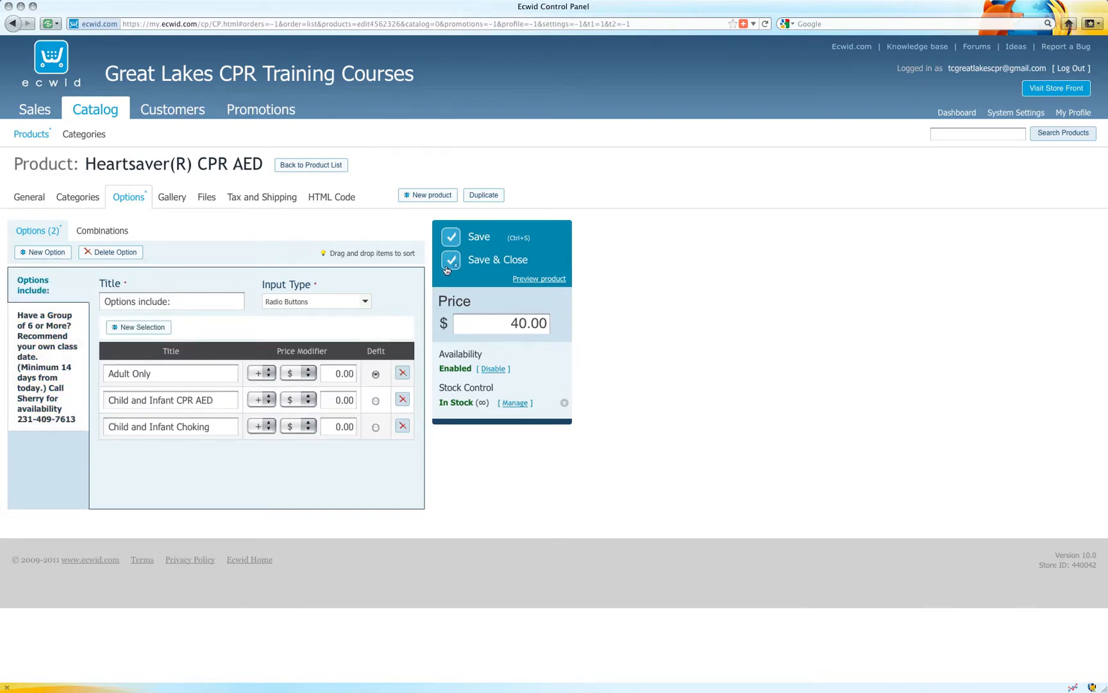
pyautogui.click(497, 259)
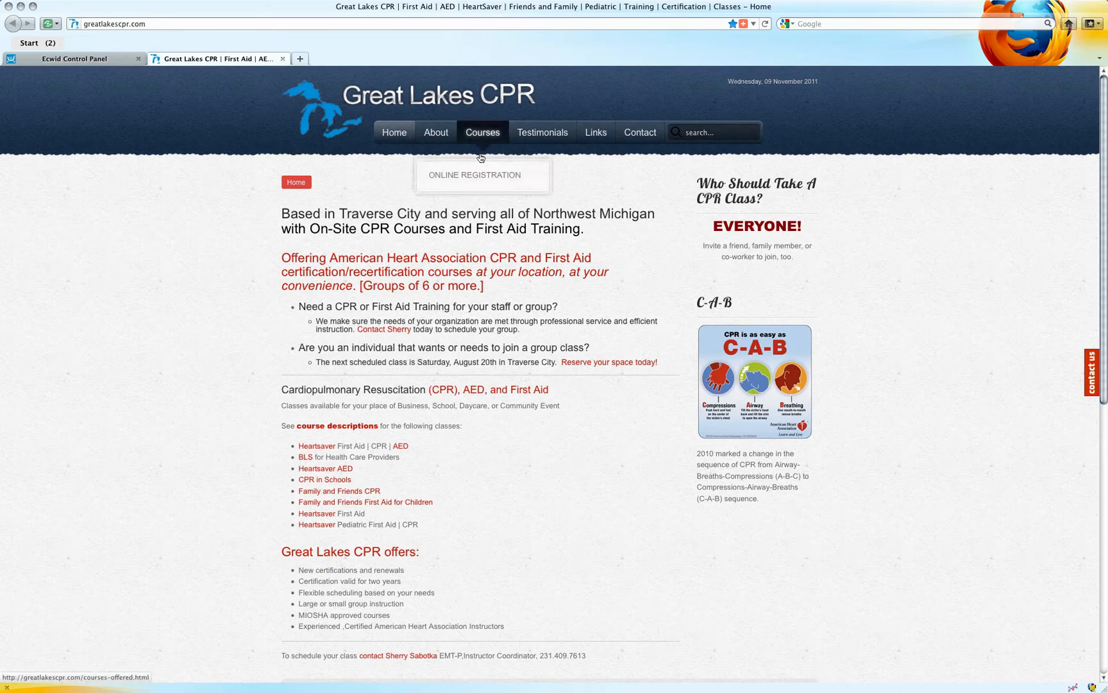
# Step: Check the live Heartsaver(R) CPR AED page under Online Registration, then return to the control panel
pyautogui.click(473, 174)
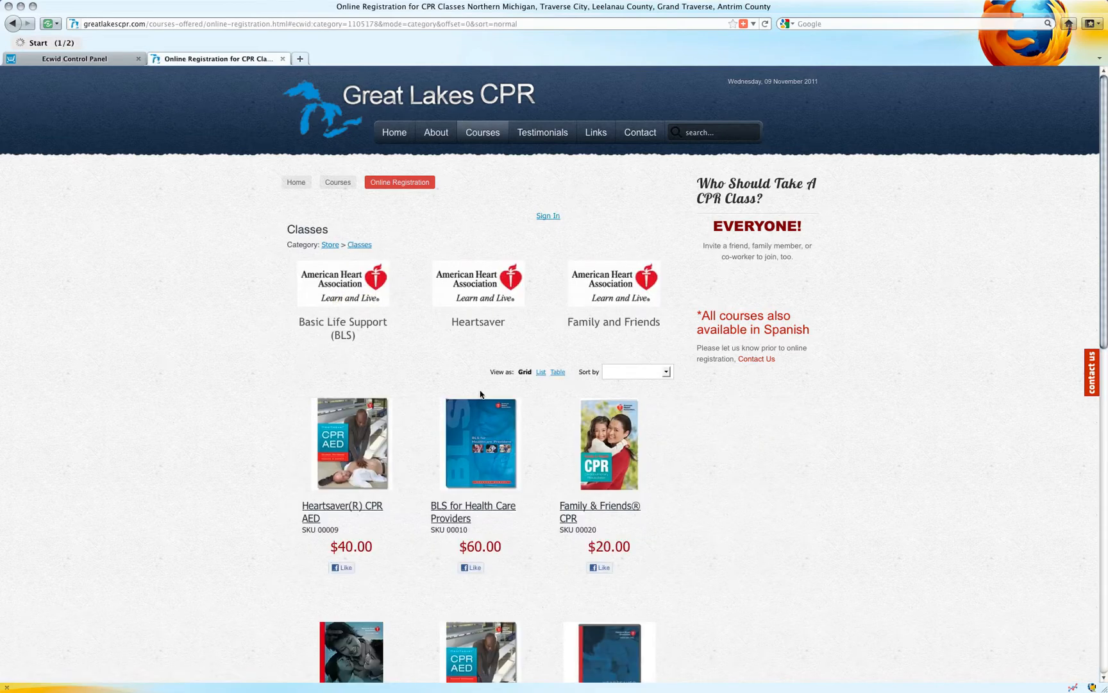
pyautogui.scroll(-3)
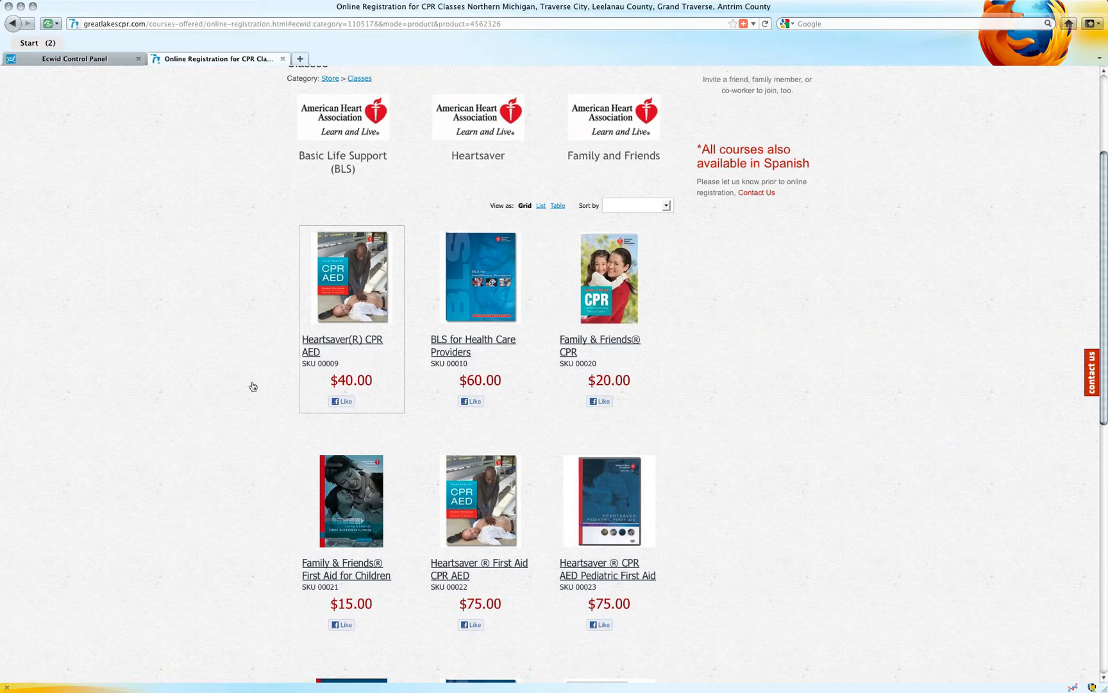
pyautogui.click(342, 346)
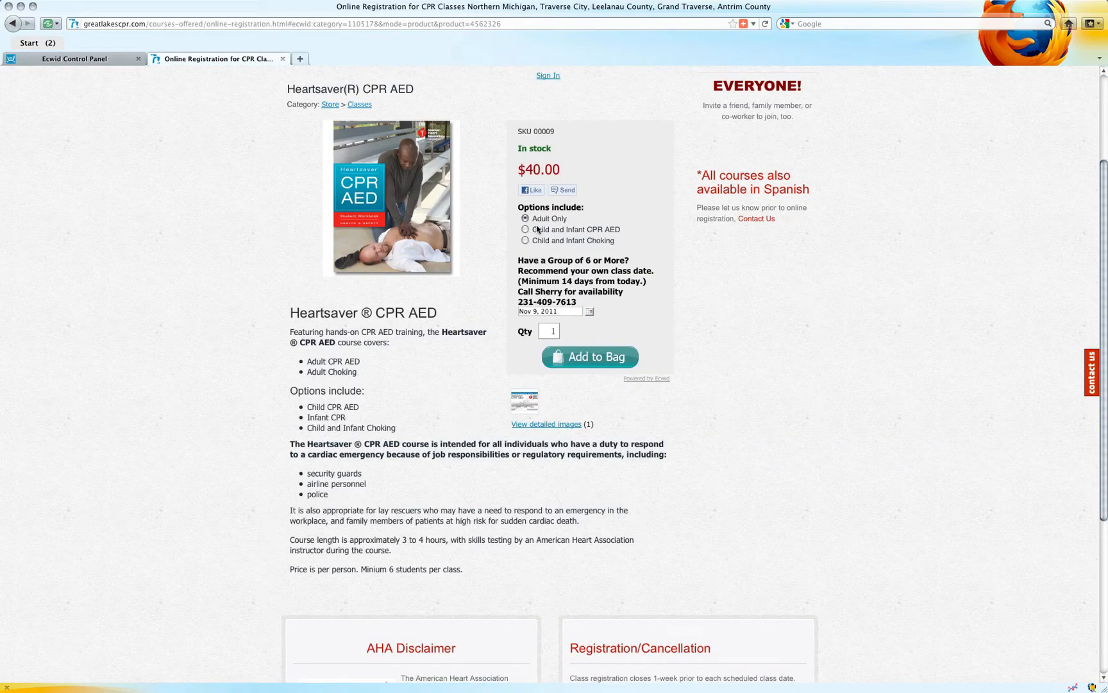
pyautogui.moveTo(133, 158)
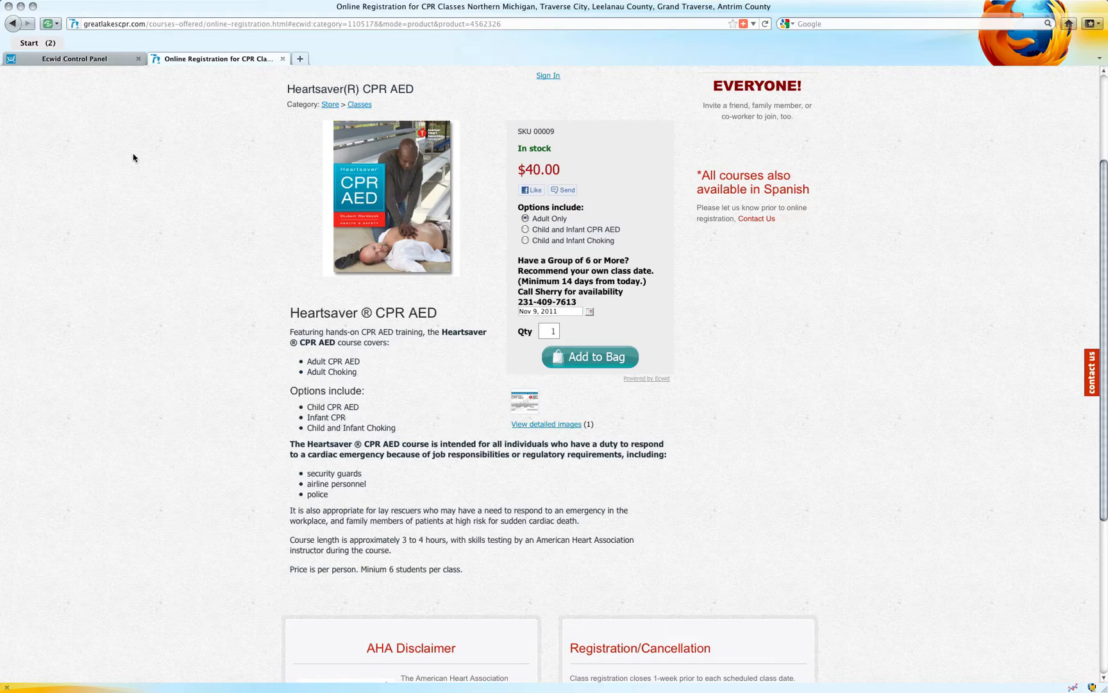
pyautogui.click(71, 58)
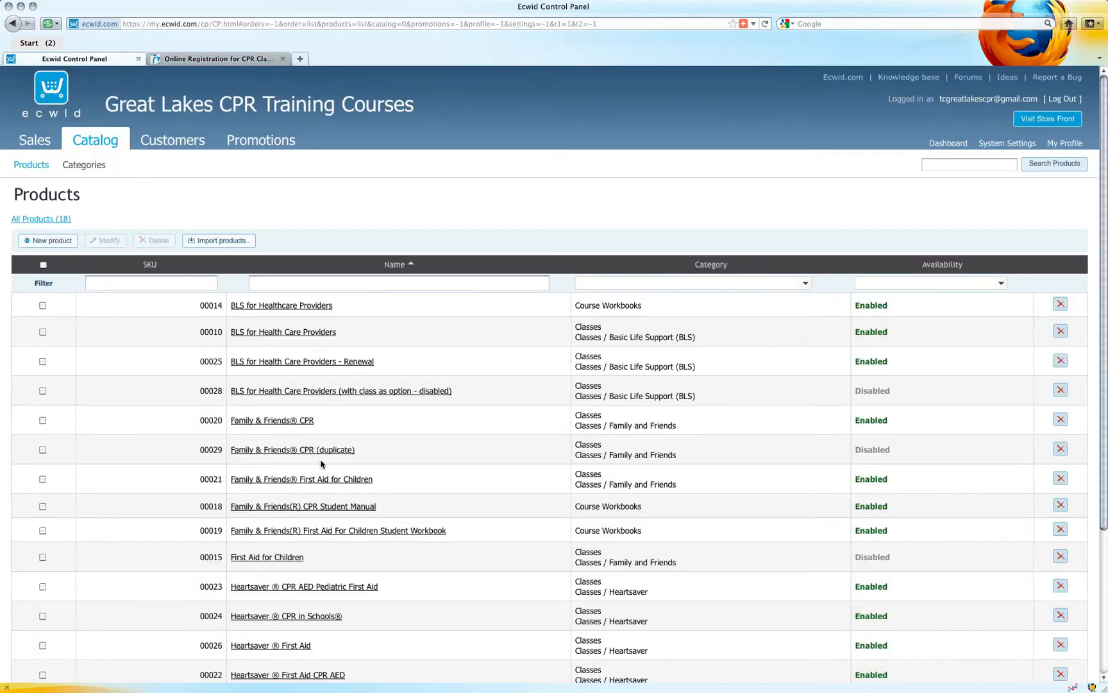
# Step: Copy the Heartsaver(R) CPR AED widget code from its HTML Code tab, then return to the website
pyautogui.scroll(-3)
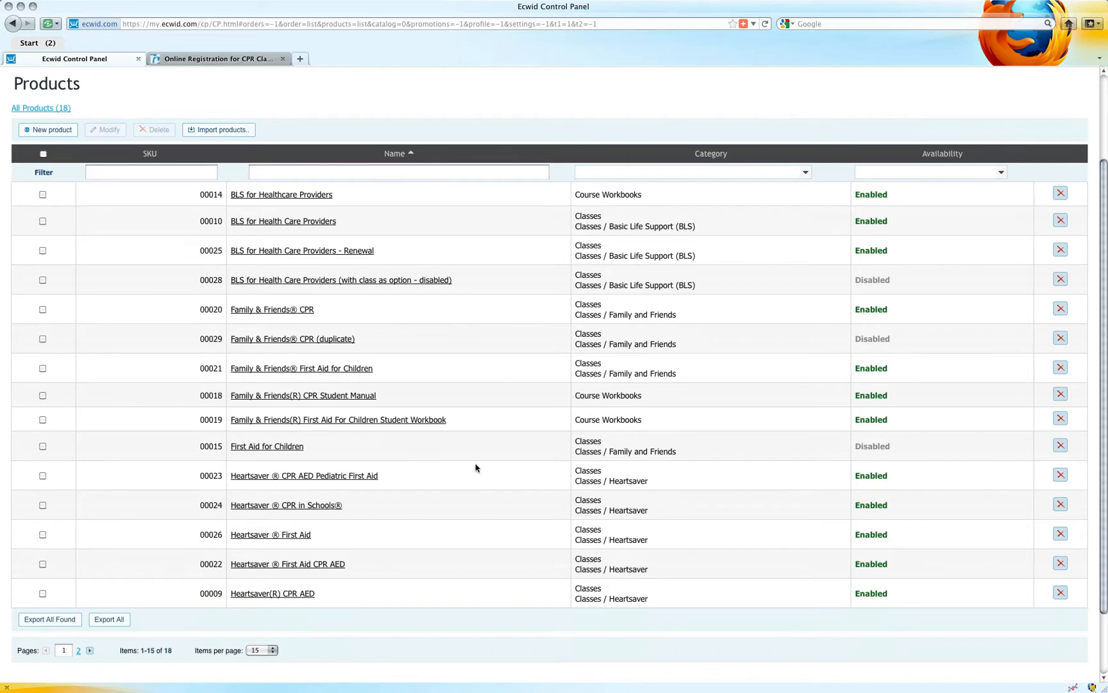
pyautogui.click(272, 593)
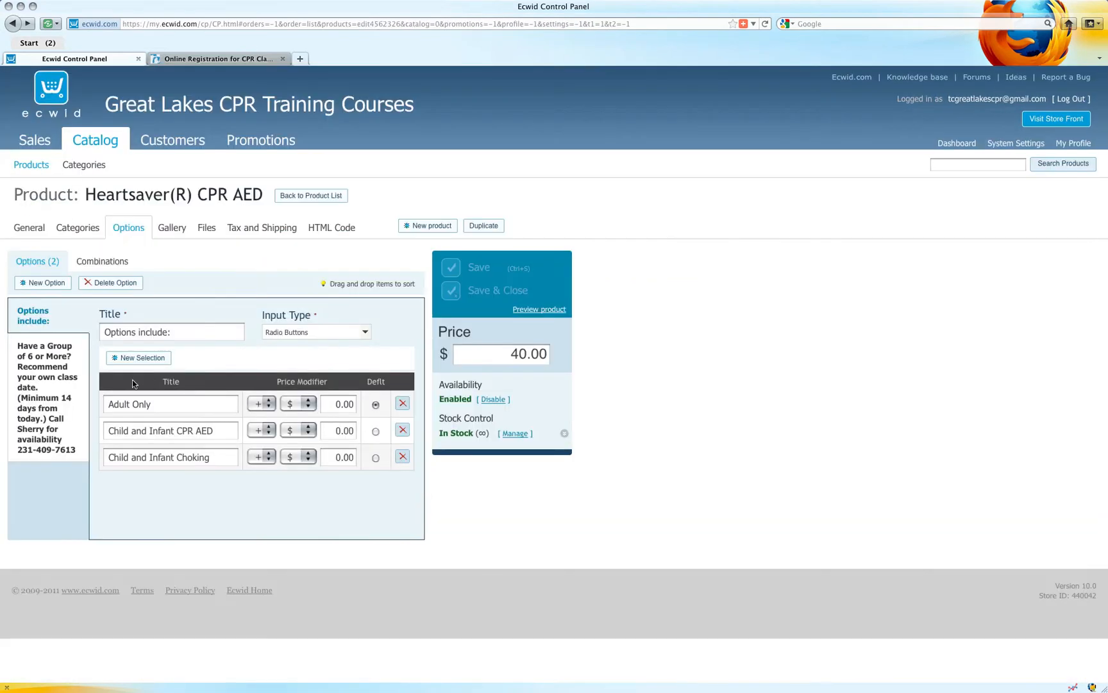
pyautogui.click(330, 227)
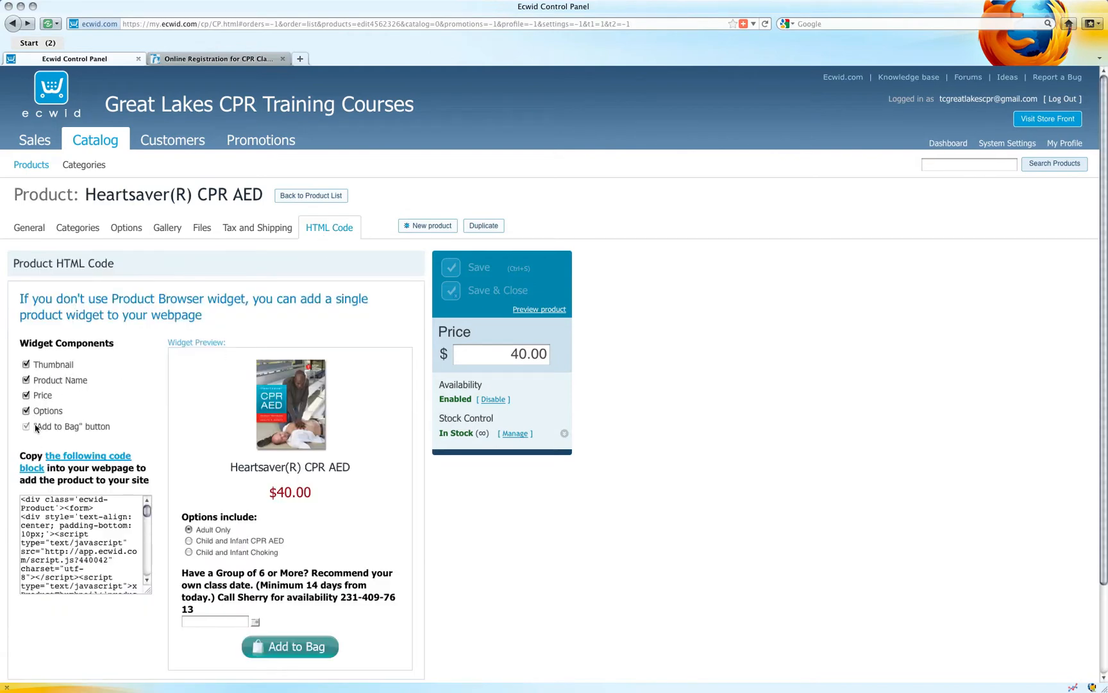
pyautogui.doubleClick(58, 517)
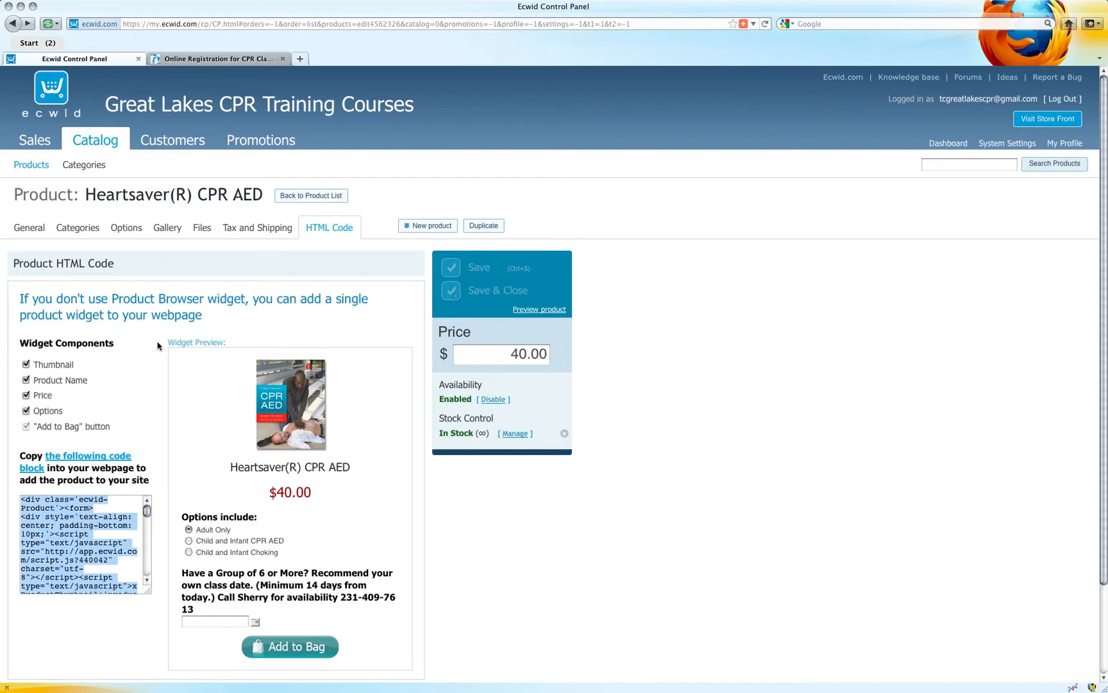
pyautogui.moveTo(159, 346)
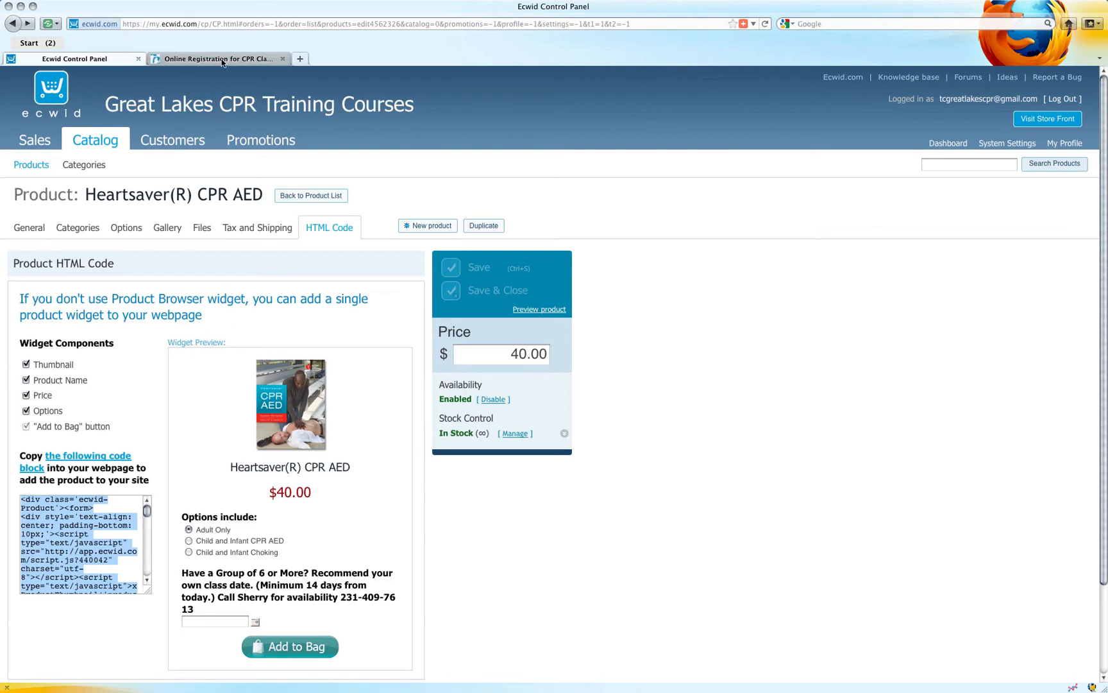
pyautogui.click(216, 58)
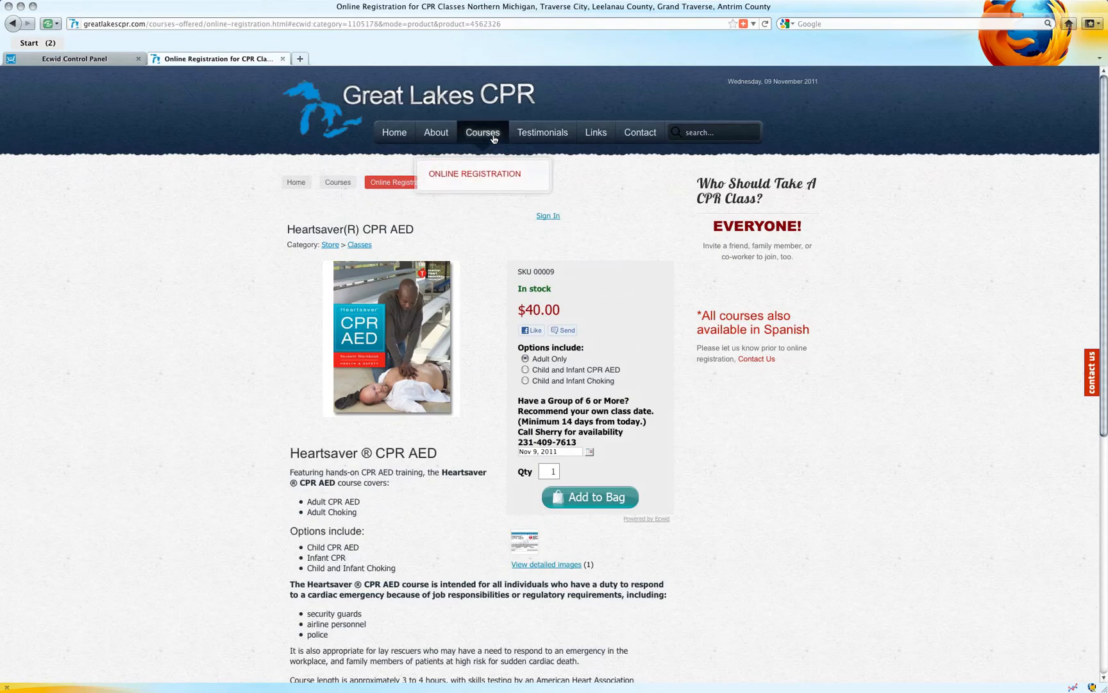
# Step: Scroll the Courses page to inspect the Heartsaver CPR AED sidebar module
pyautogui.click(474, 173)
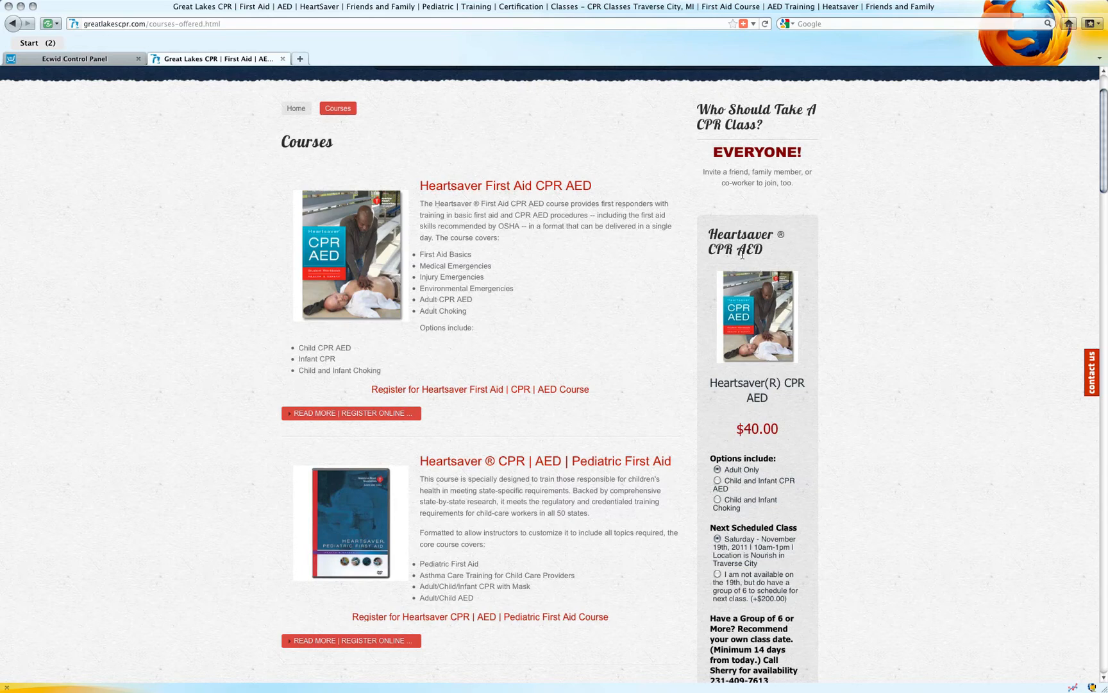
pyautogui.moveTo(727, 559)
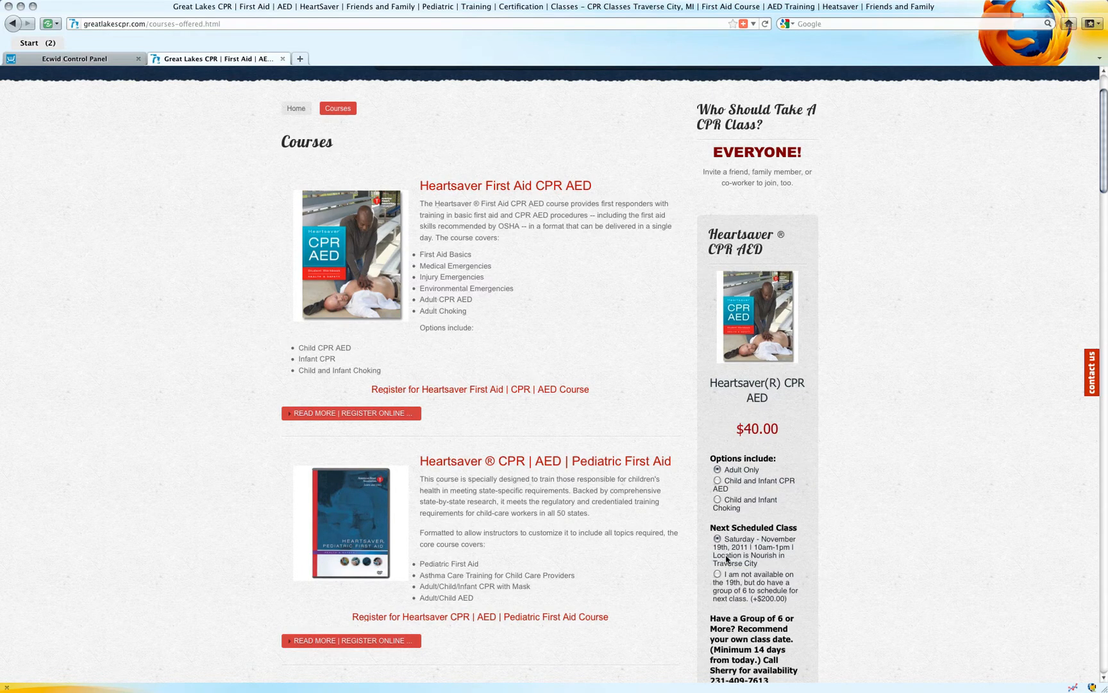
pyautogui.scroll(-3)
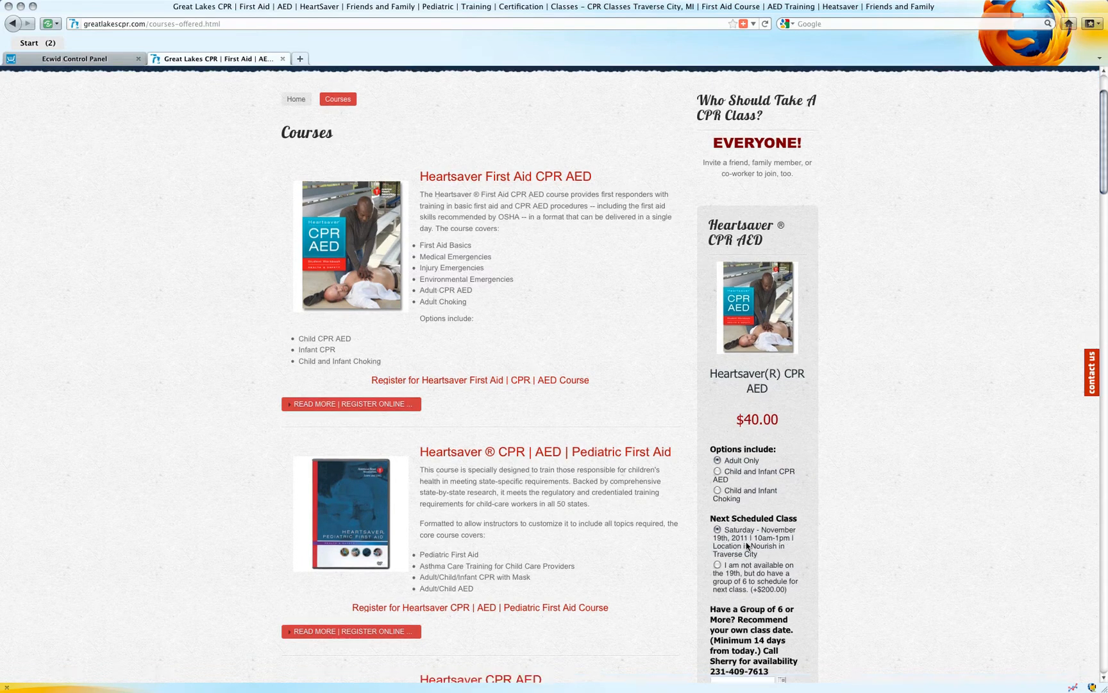
pyautogui.scroll(-3)
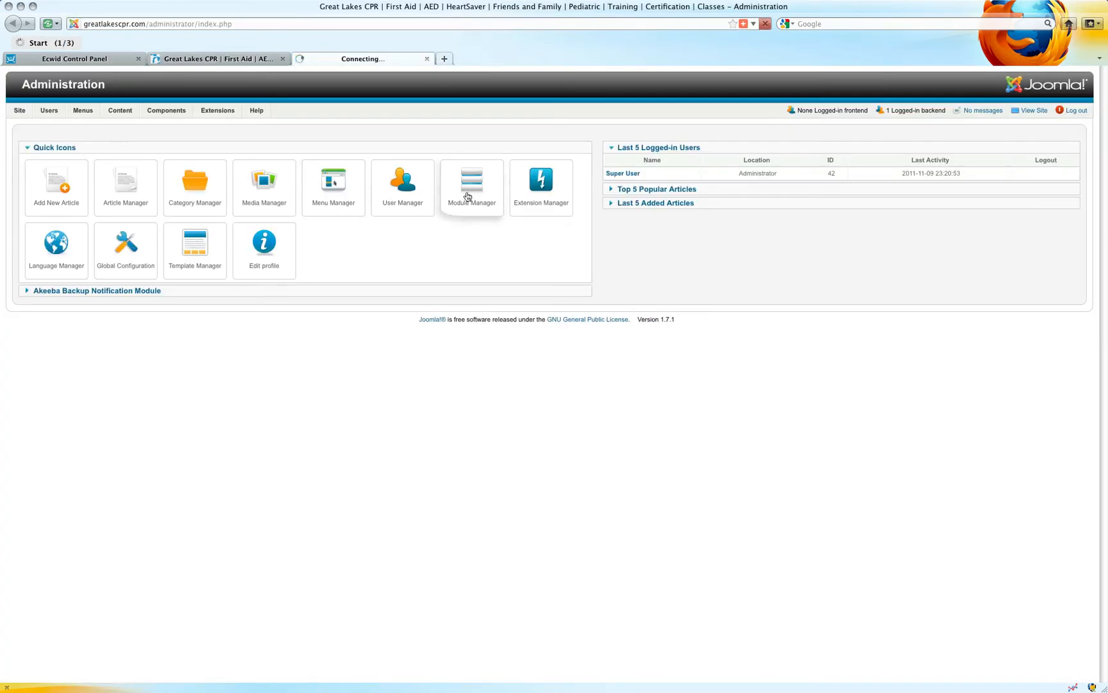
# Step: Filter the module list by 'AED' and open the Heartsaver ® CPR AED module for editing
pyautogui.click(471, 180)
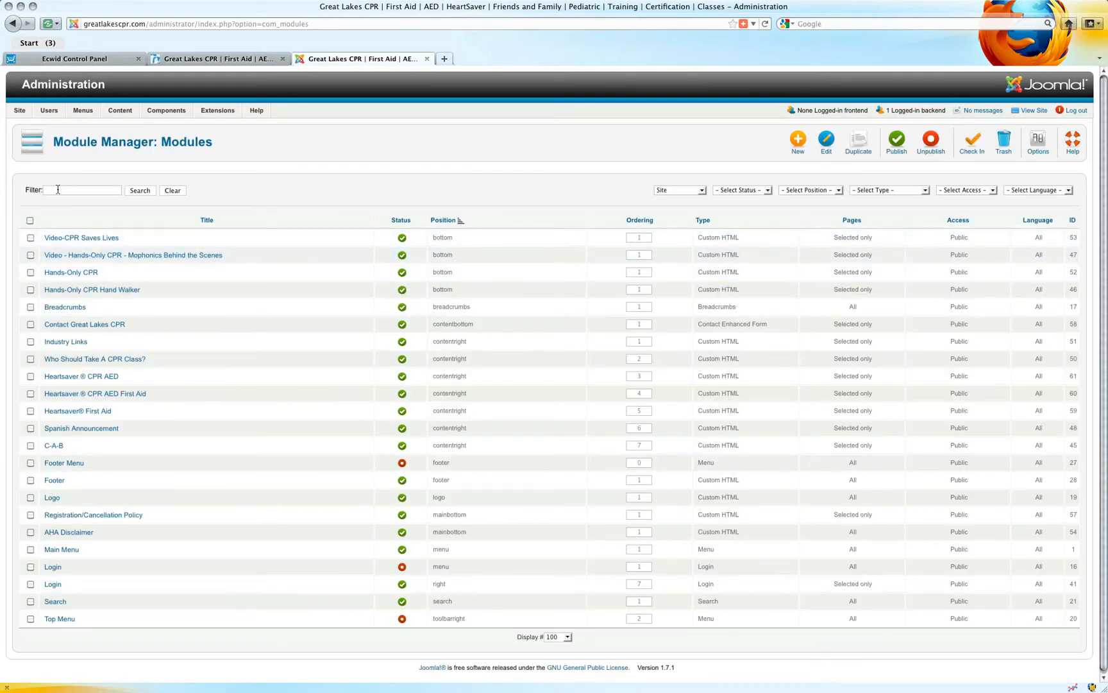
pyautogui.write('AED')
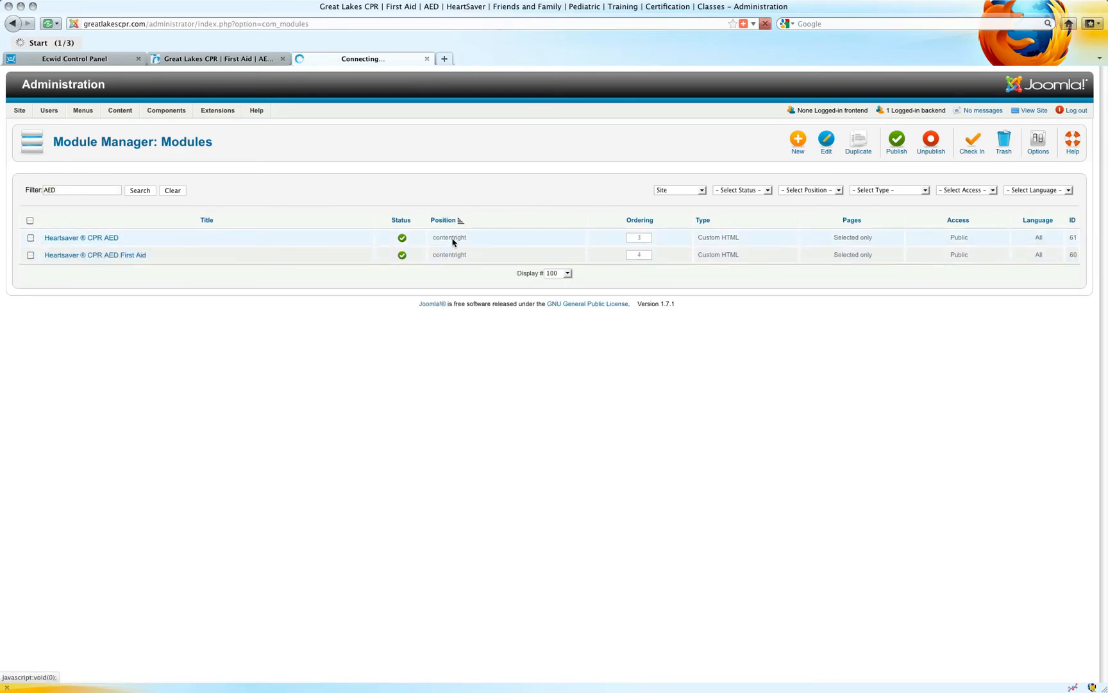
pyautogui.click(81, 237)
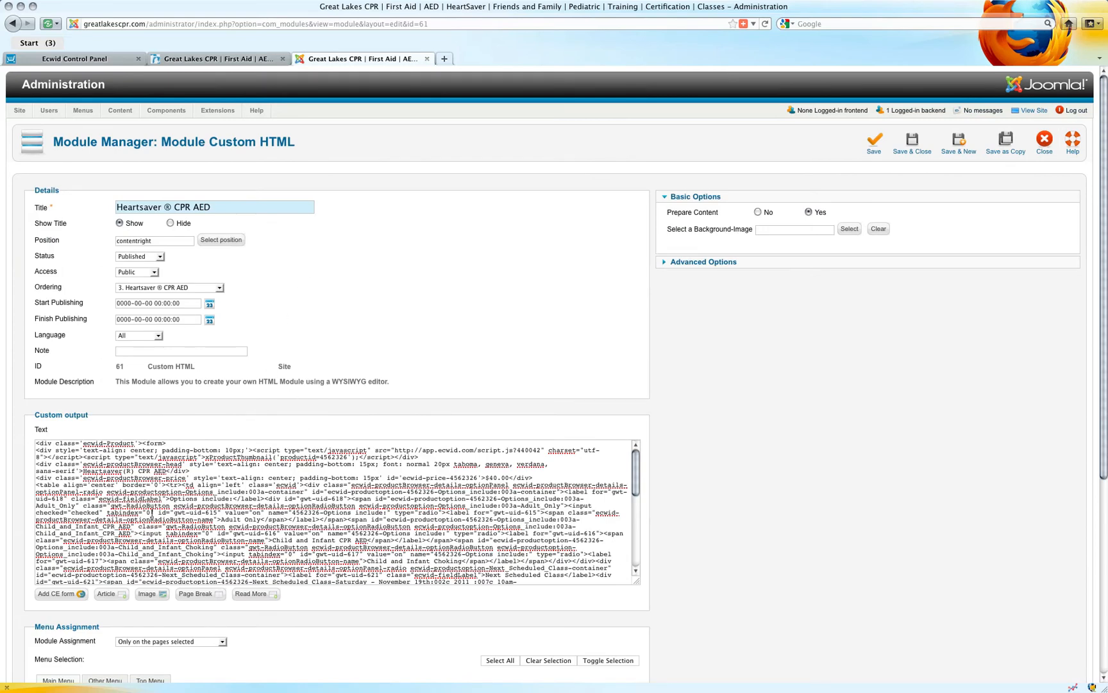
pyautogui.scroll(-3)
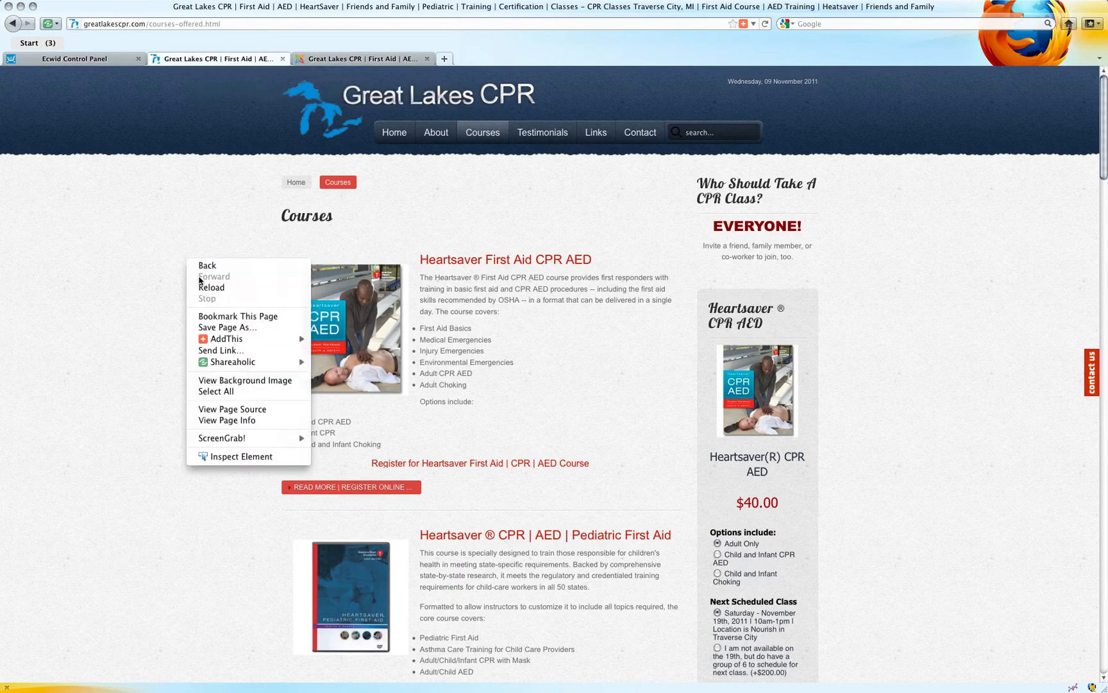
# Step: Reload the Courses page to verify the sidebar, then save and close the Joomla module
pyautogui.click(212, 287)
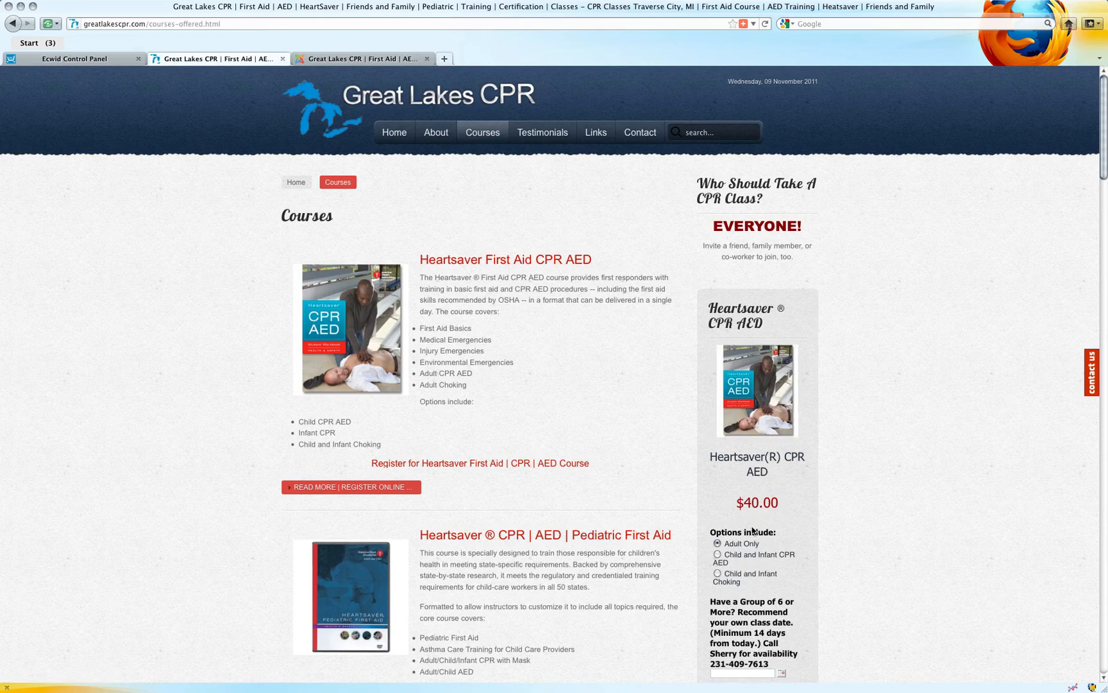
pyautogui.scroll(-3)
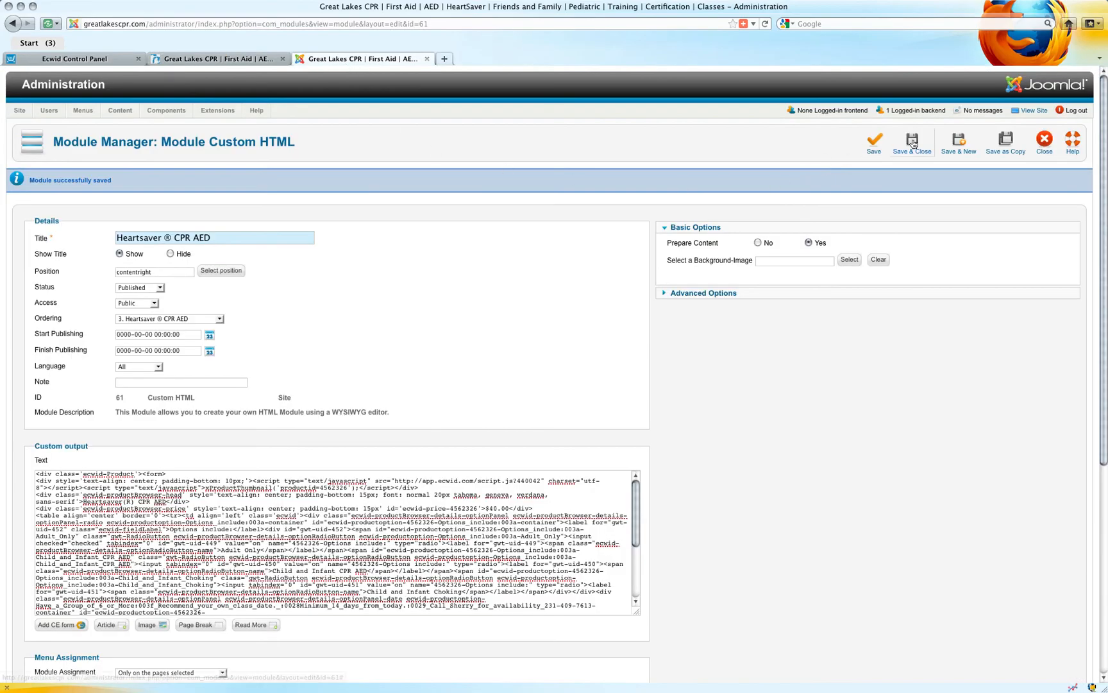
pyautogui.click(912, 142)
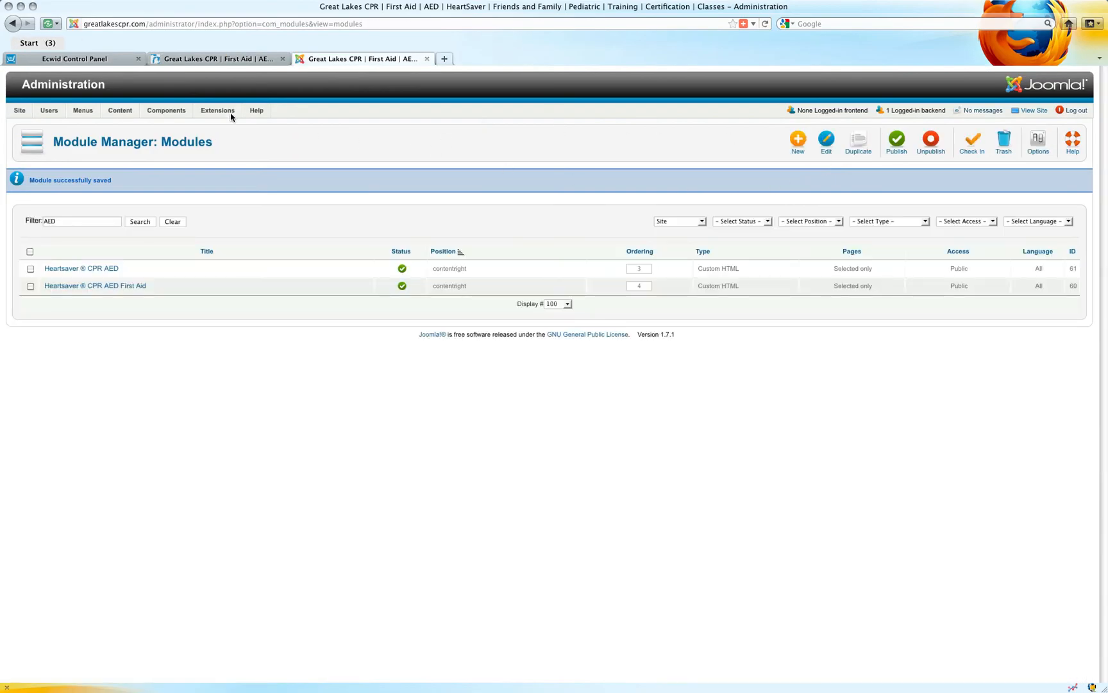